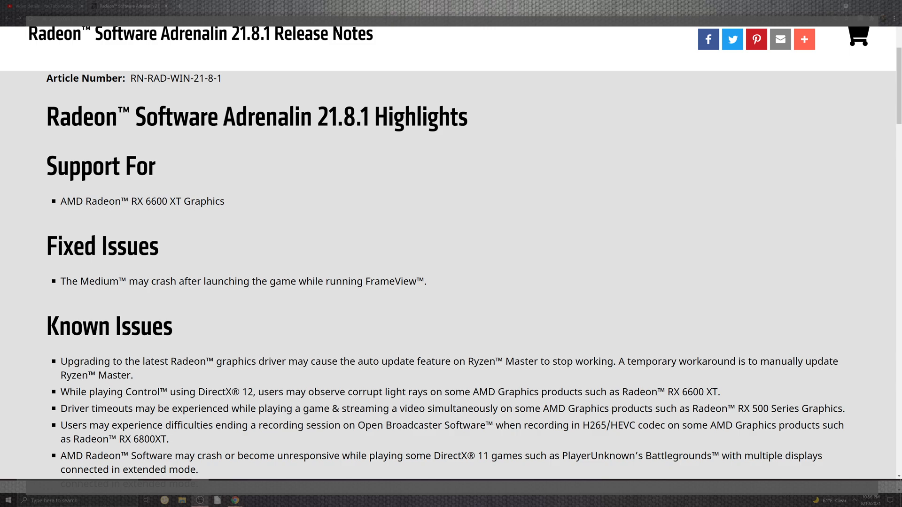
scroll("down", 3)
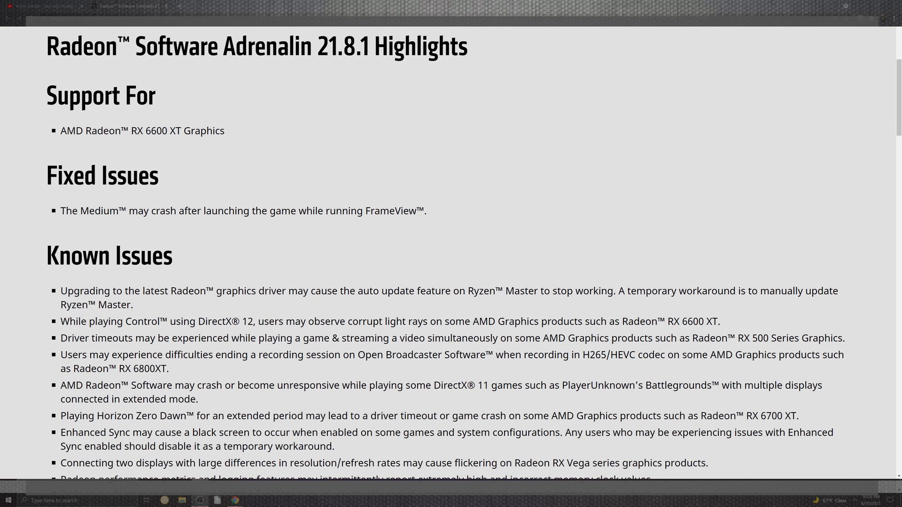
scroll("down", 3)
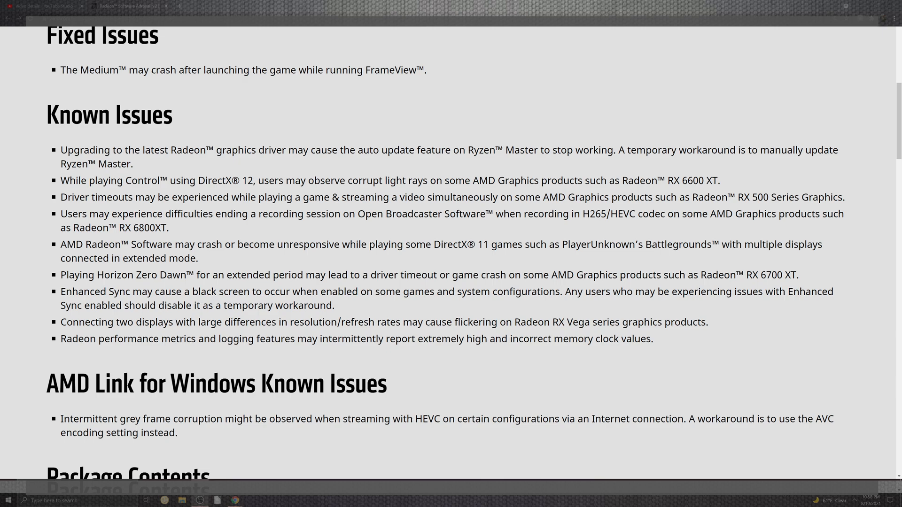
scroll("down", 3)
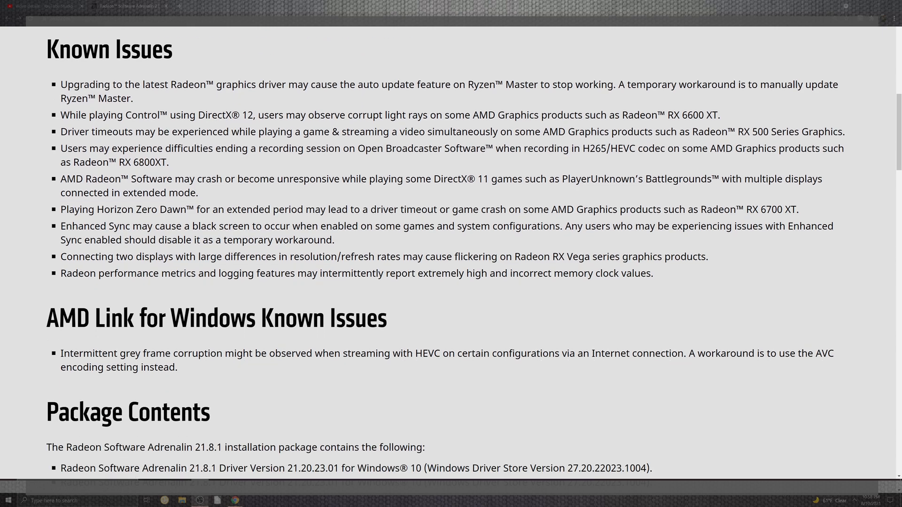
scroll("down", 3)
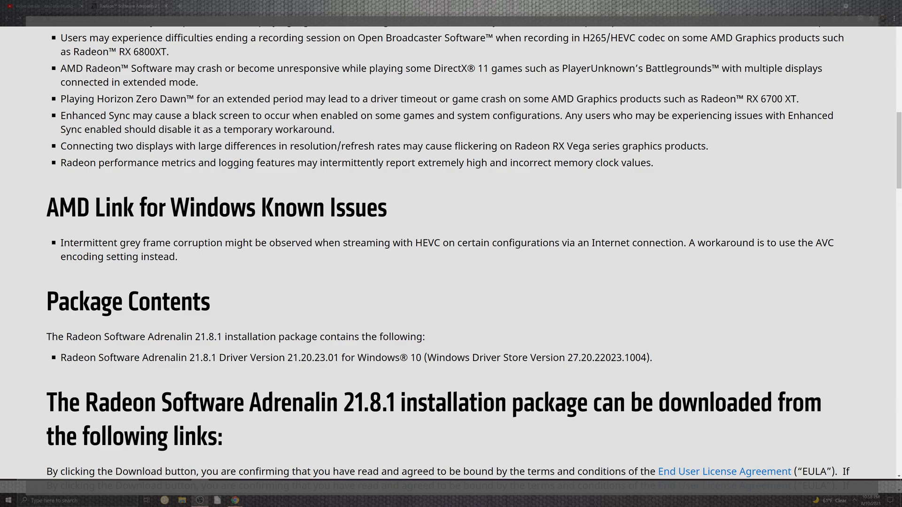